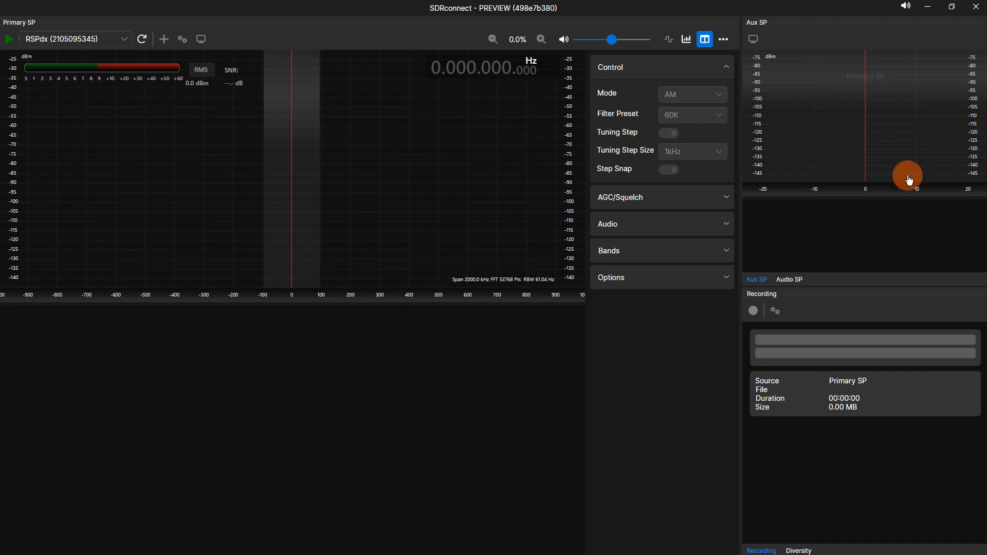
pyautogui.moveTo(868, 397)
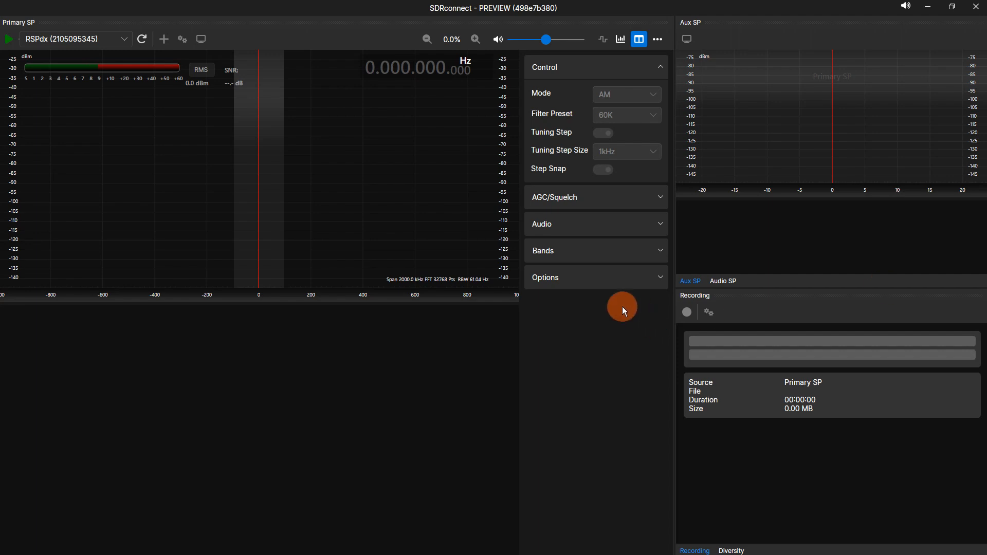
pyautogui.moveTo(846, 339)
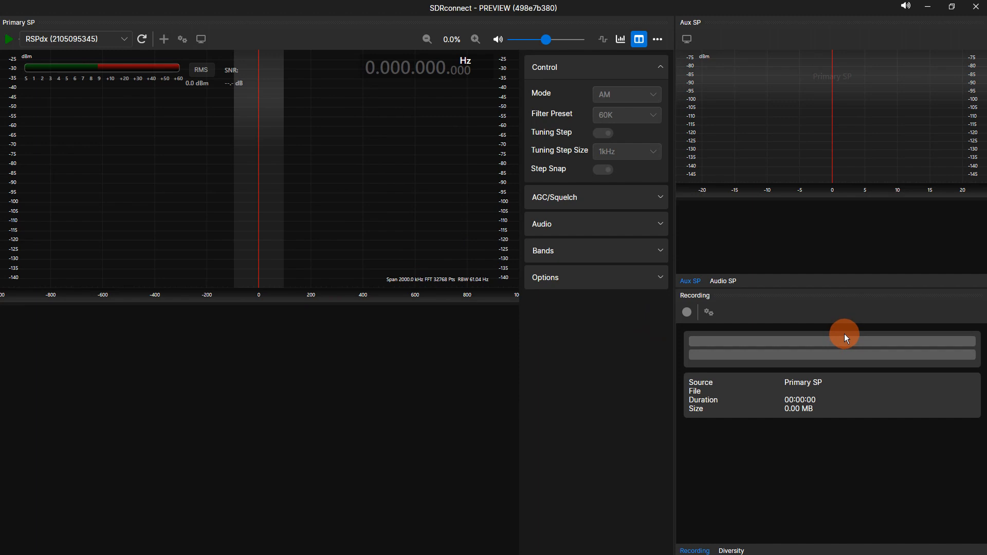
pyautogui.moveTo(847, 308)
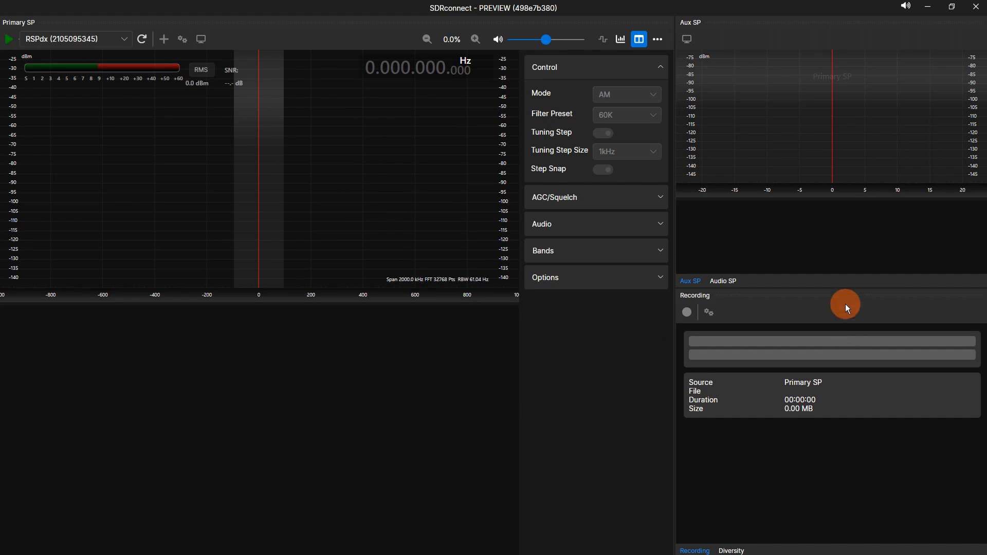
pyautogui.moveTo(845, 288)
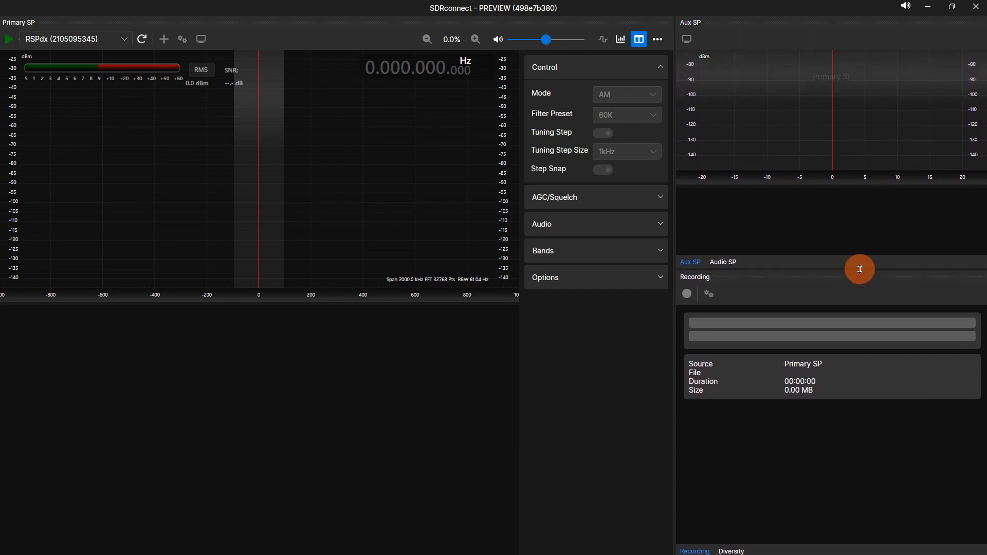
pyautogui.moveTo(673, 280)
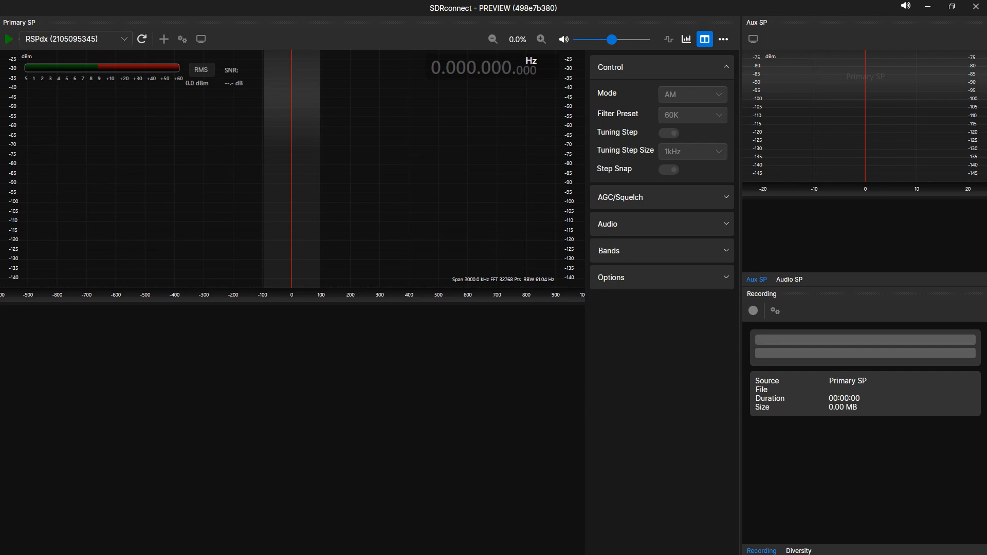
pyautogui.moveTo(831, 92)
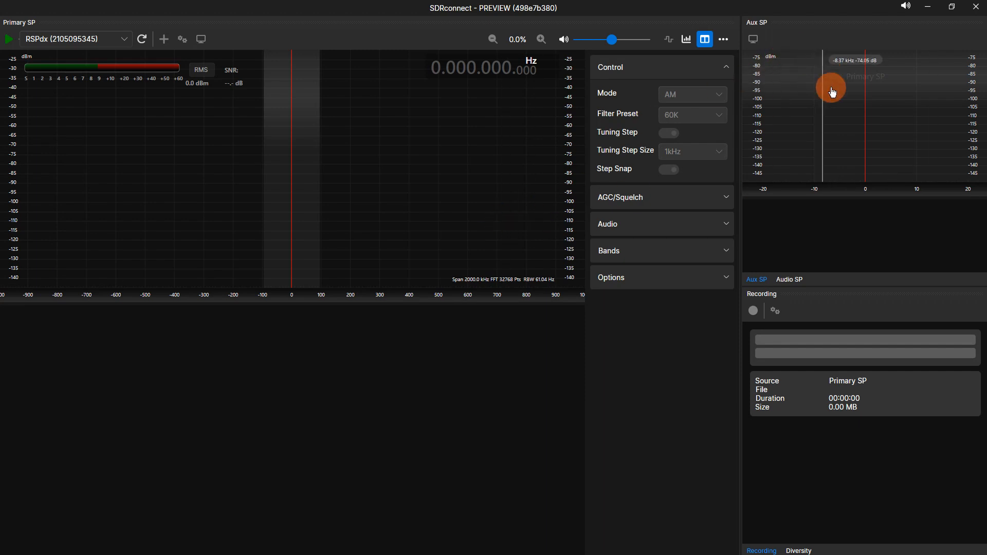
pyautogui.moveTo(814, 308)
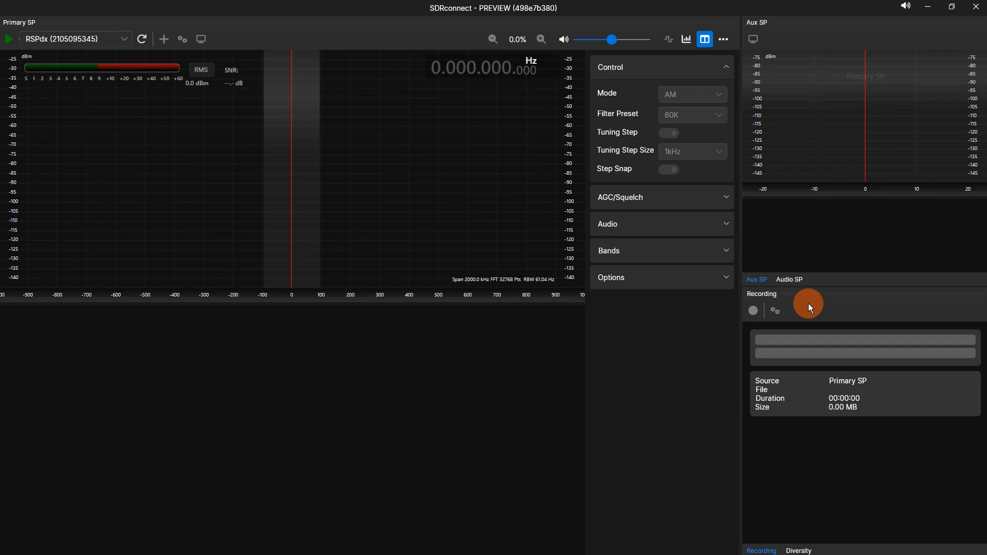
pyautogui.moveTo(806, 309)
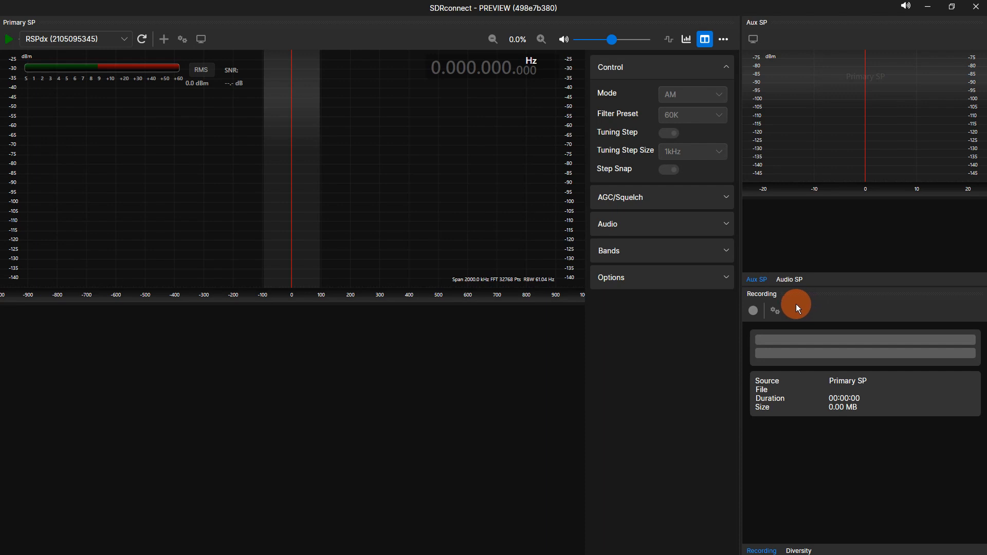
pyautogui.moveTo(376, 121)
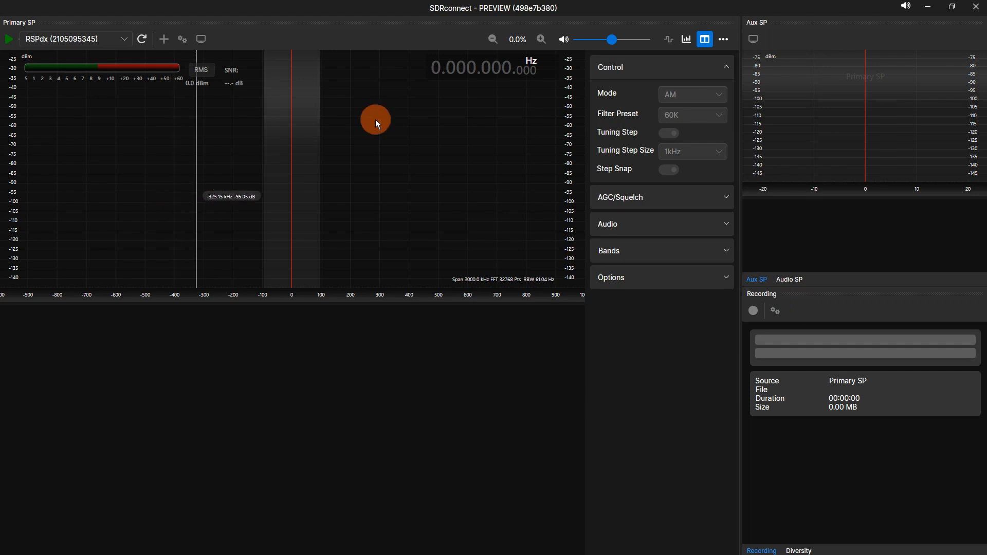
pyautogui.moveTo(656, 238)
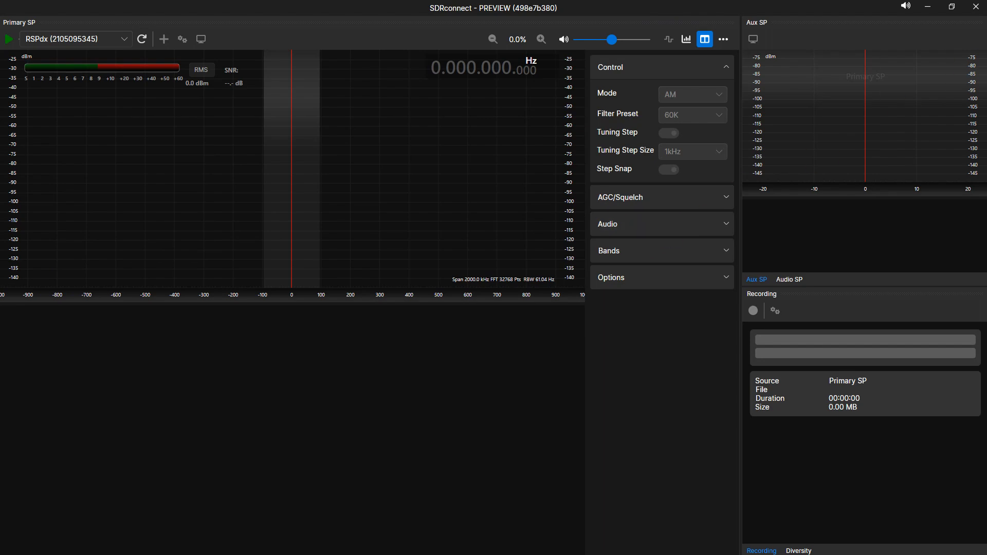
# Start the RSPdx streaming at 100 MHz and detach the Aux SP panel as a floating window
pyautogui.click(9, 39)
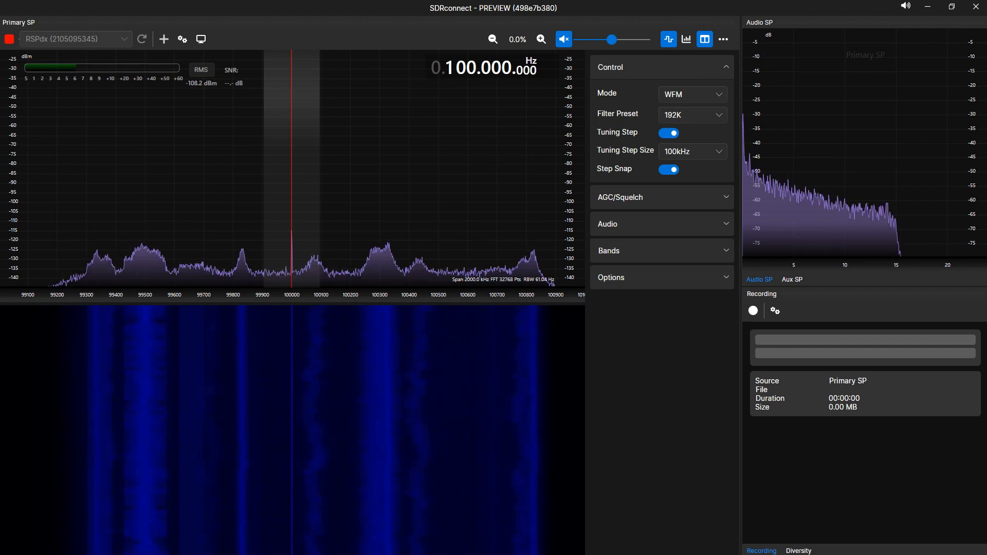
pyautogui.click(792, 280)
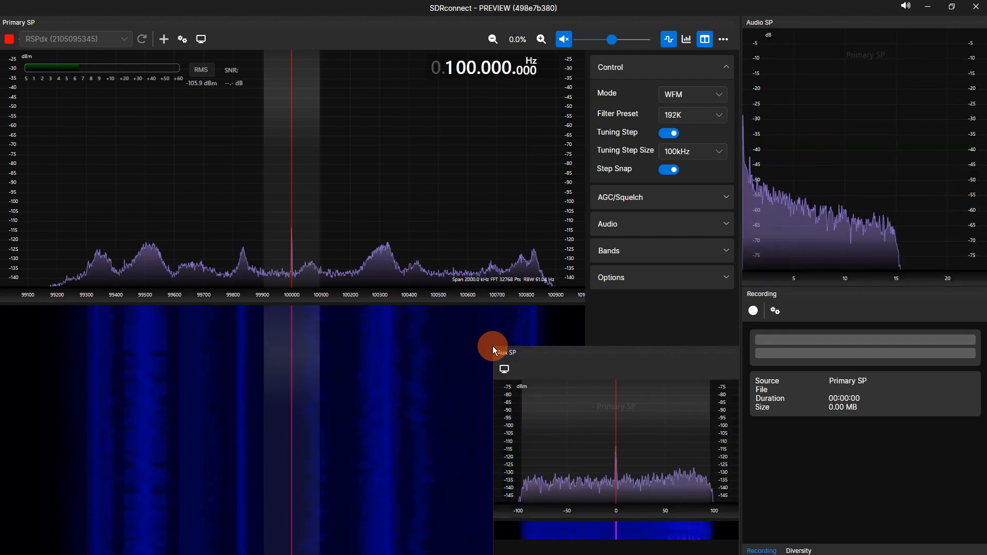
pyautogui.moveTo(762, 292)
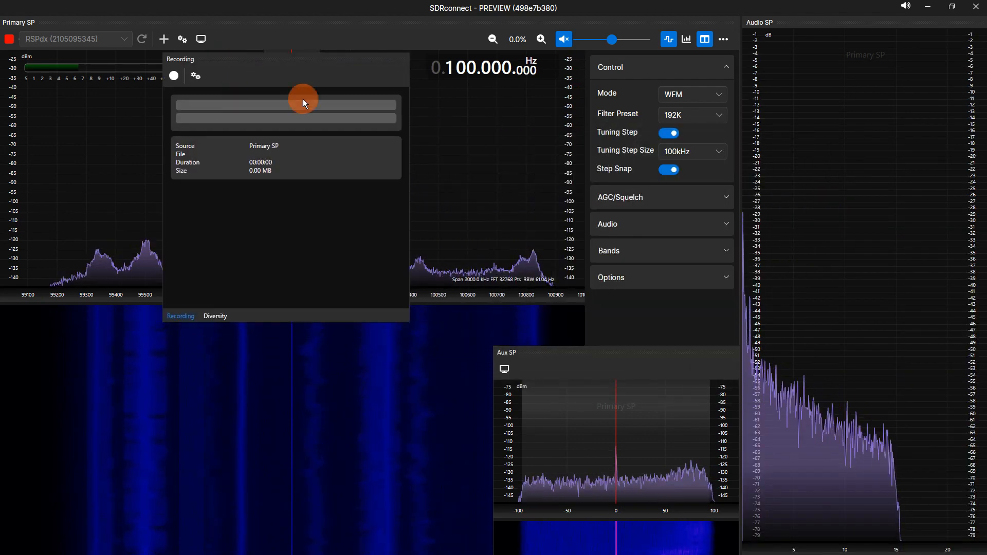
pyautogui.moveTo(579, 186)
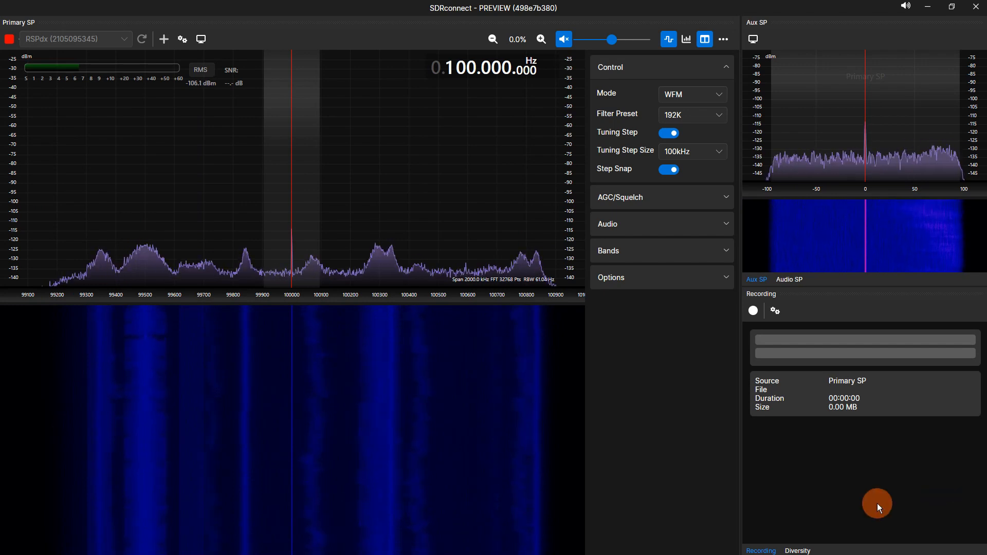
# Dock the Diversity panel as a tab beside Primary SP in the main area
pyautogui.click(796, 550)
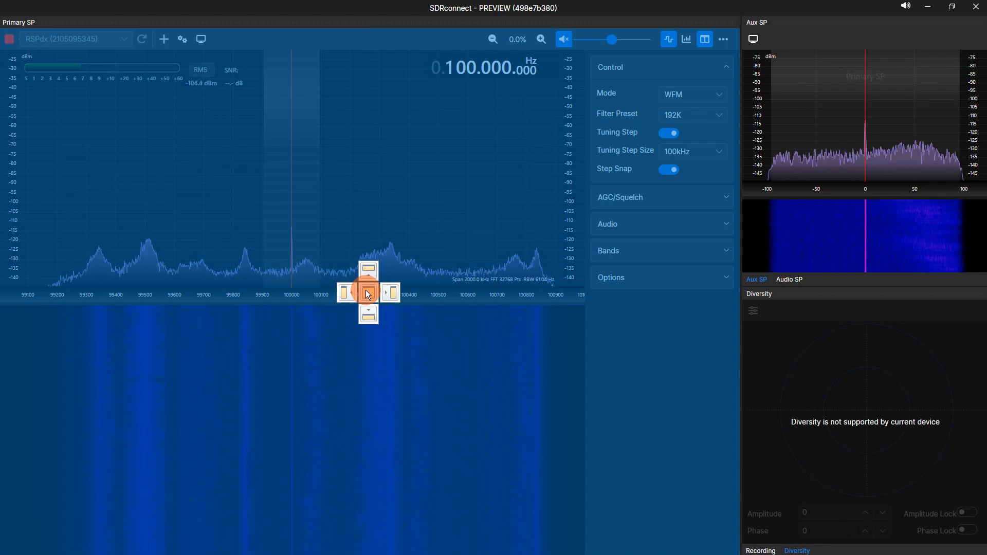
pyautogui.click(760, 551)
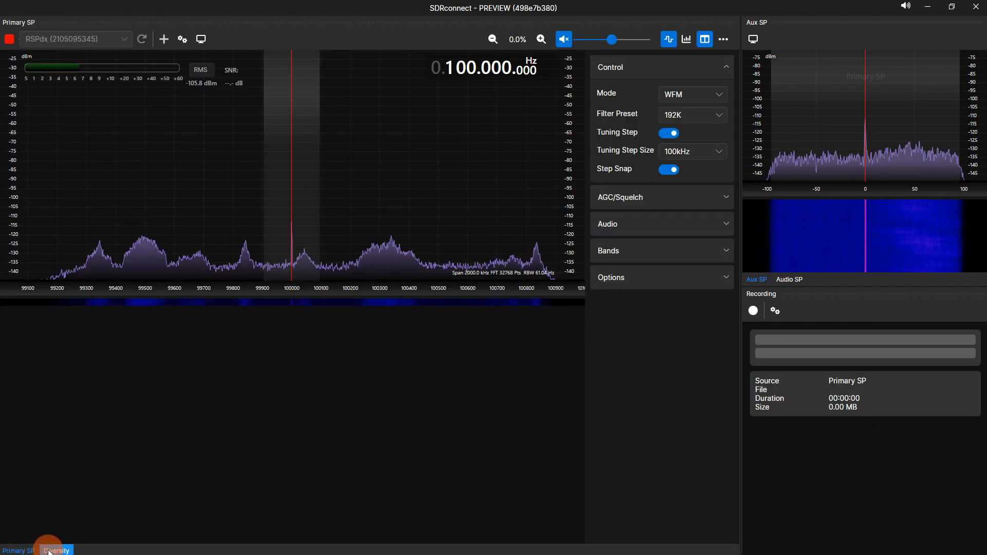
# Show the Diversity panel in the main area, then move it back beside Recording
pyautogui.click(56, 550)
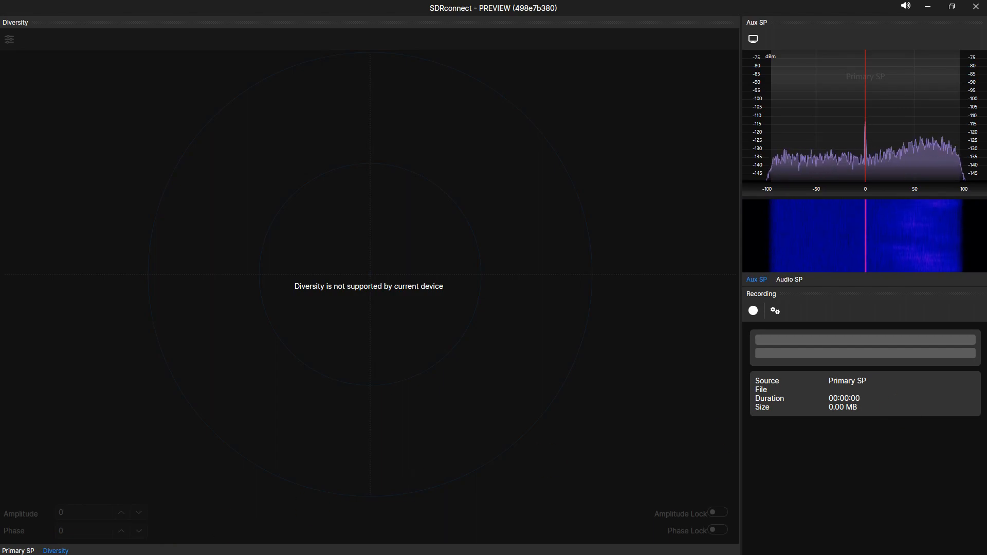
pyautogui.click(19, 551)
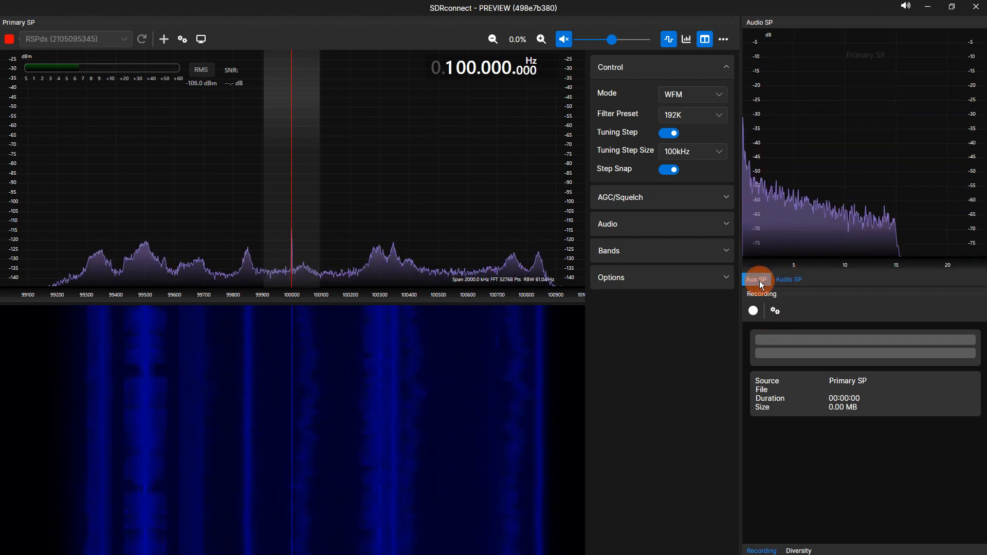
# Switch the right column back to the Aux SP spectrum
pyautogui.click(757, 280)
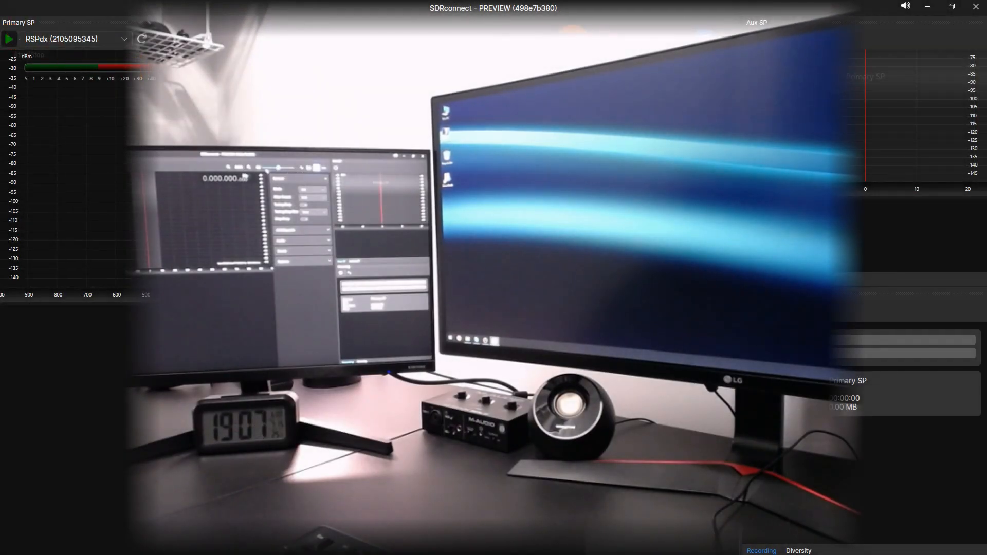
# Restart the RSPdx stream near 87.5 MHz, then view the Diversity and Recording panels
pyautogui.click(9, 39)
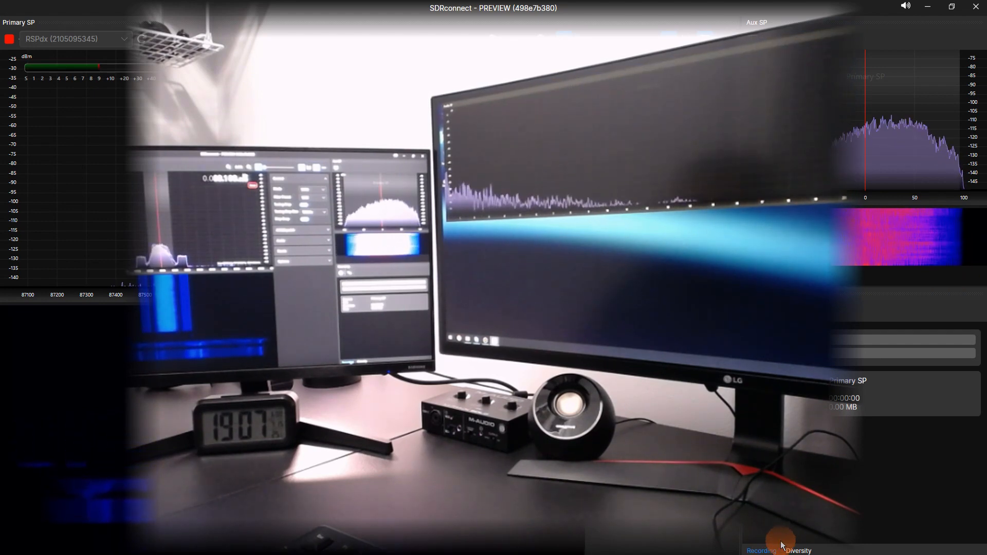
pyautogui.click(796, 550)
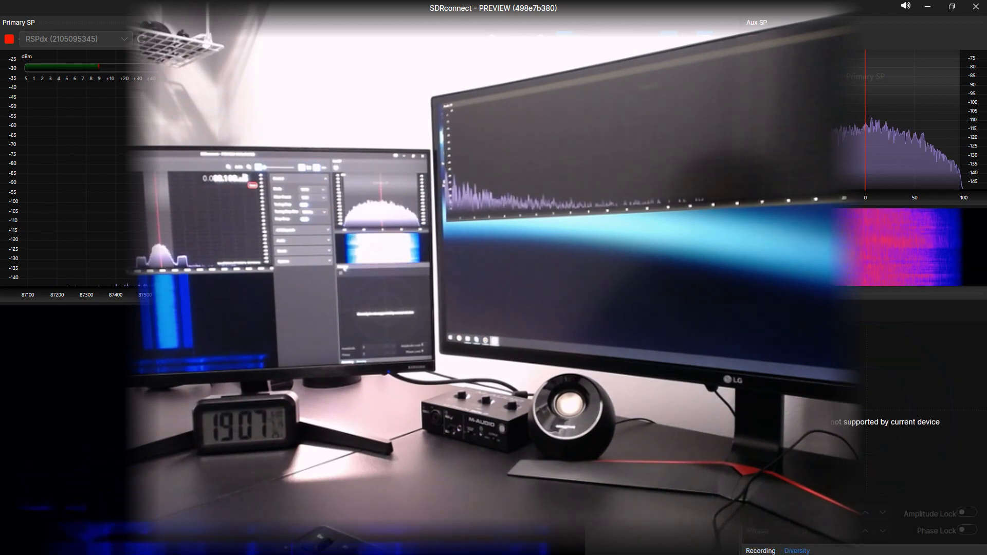
pyautogui.click(759, 550)
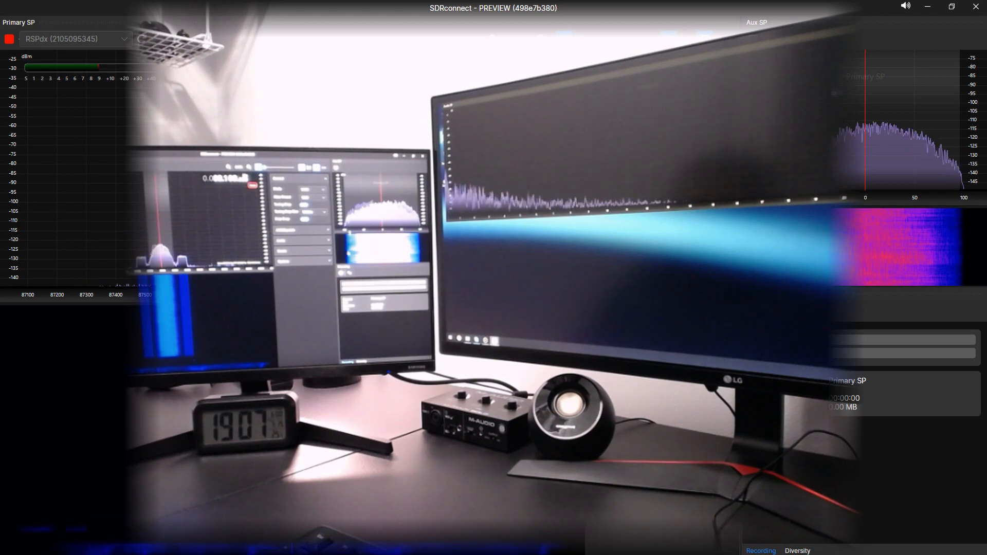